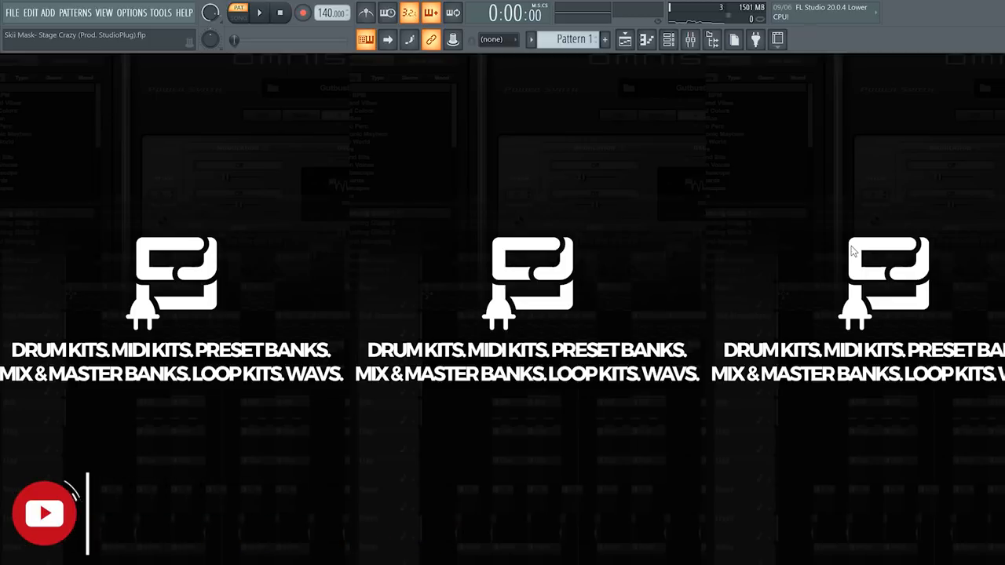
{"action": "mouse_move", "coordinate": [628, 108]}
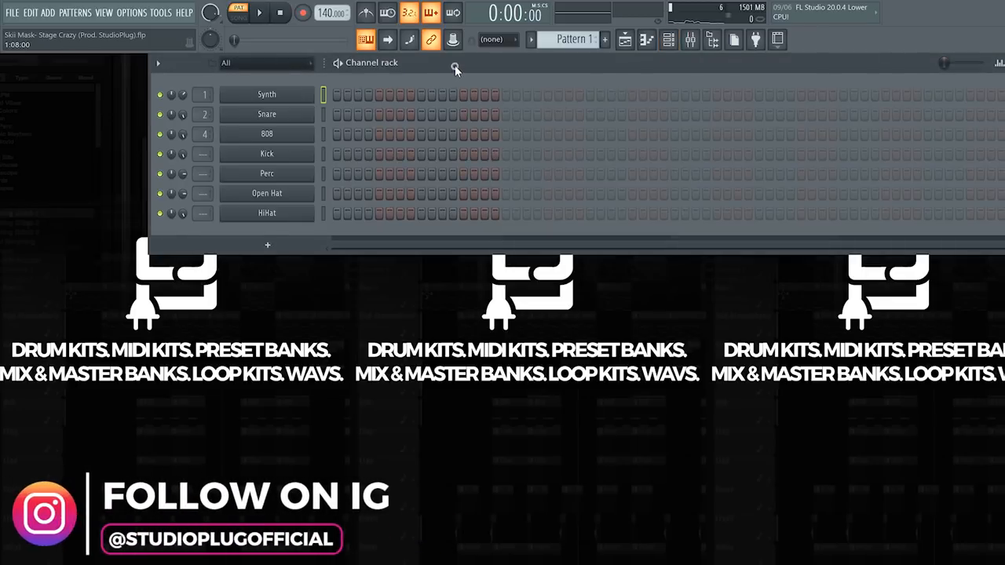
Step: Load Omnisphere (KPRO Cold Storage patch) on the Synth channel and bring up its channel menu
{"action": "double_click", "coordinate": [266, 94]}
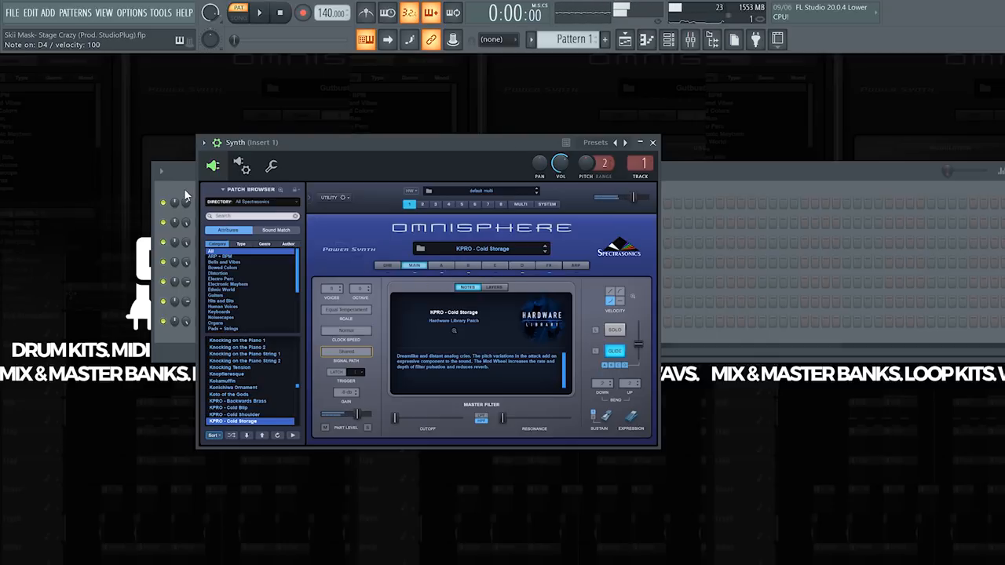
{"action": "right_click", "coordinate": [270, 201]}
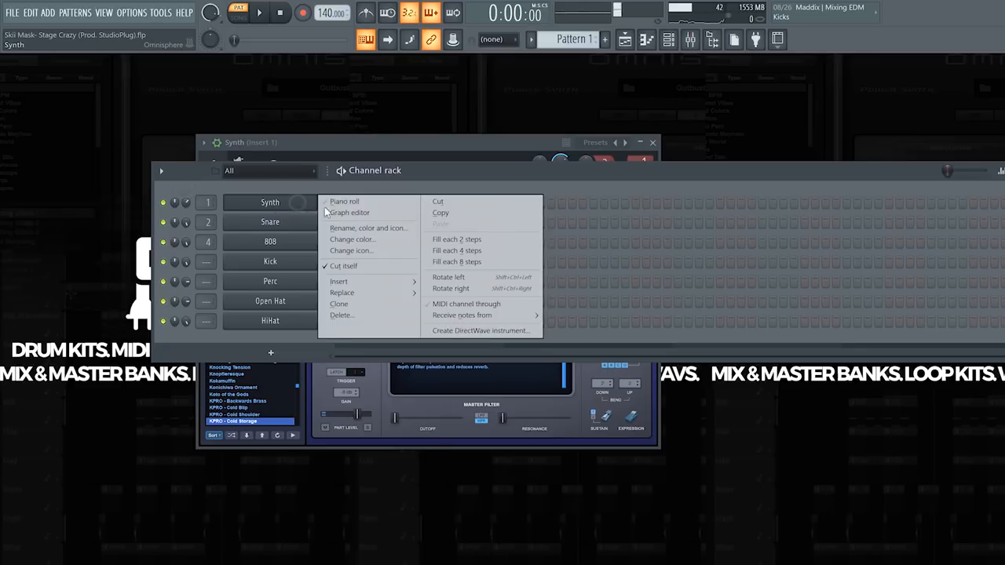
Step: Draw the first low notes of the synth phrase plus one higher note in the piano roll
{"action": "left_click", "coordinate": [344, 201]}
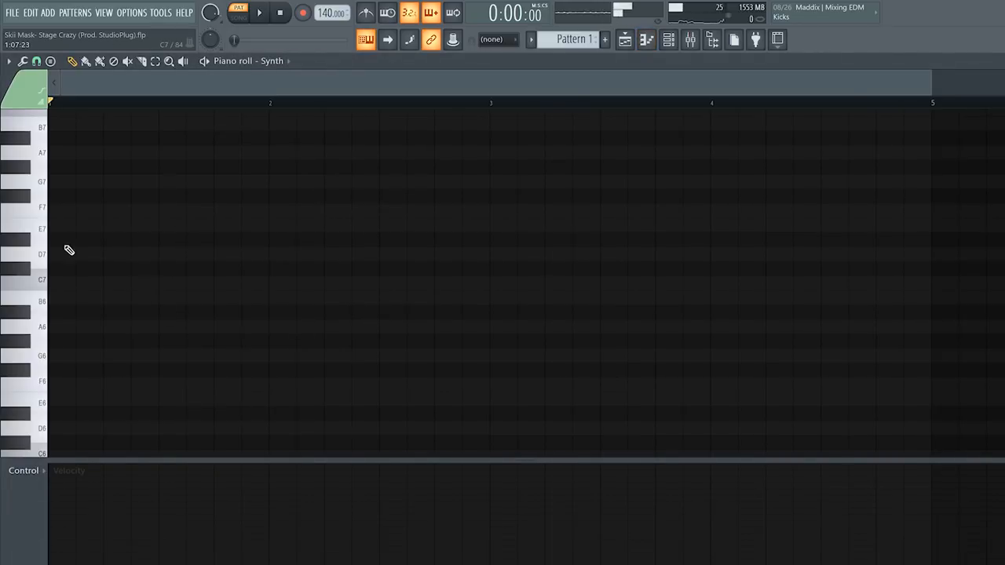
{"action": "scroll", "scroll_direction": "up", "scroll_amount": 3}
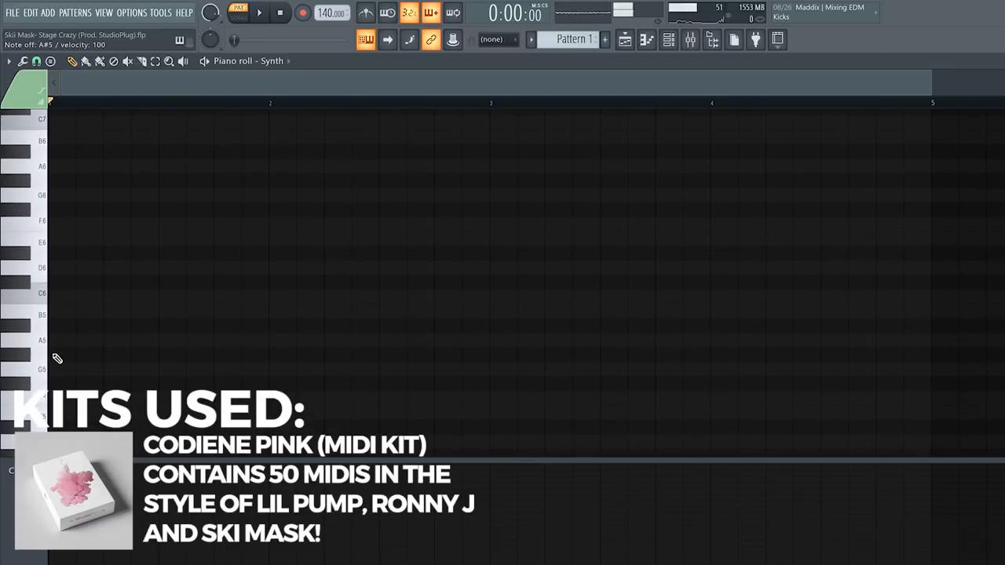
{"action": "left_click", "coordinate": [62, 325]}
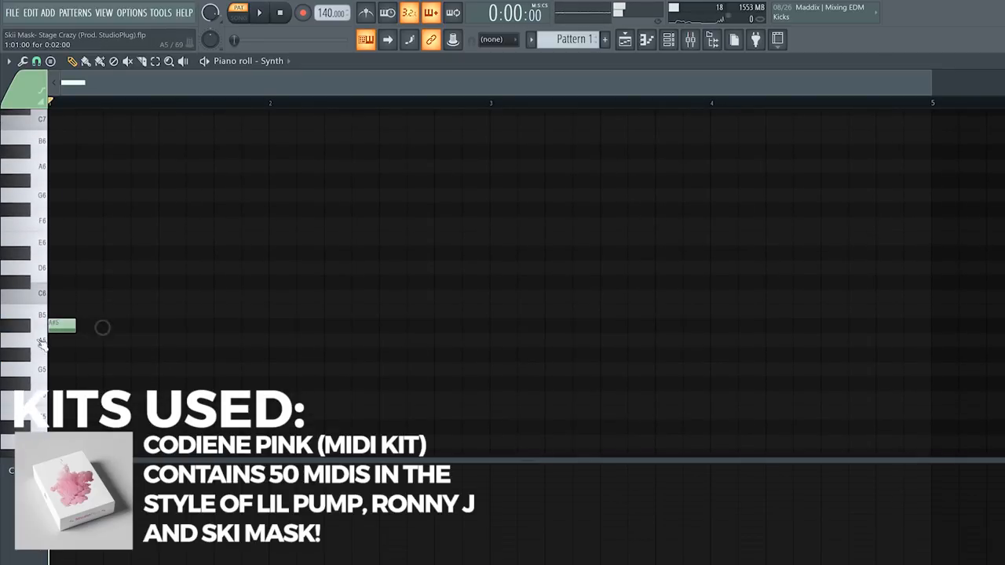
{"action": "left_click", "coordinate": [88, 339]}
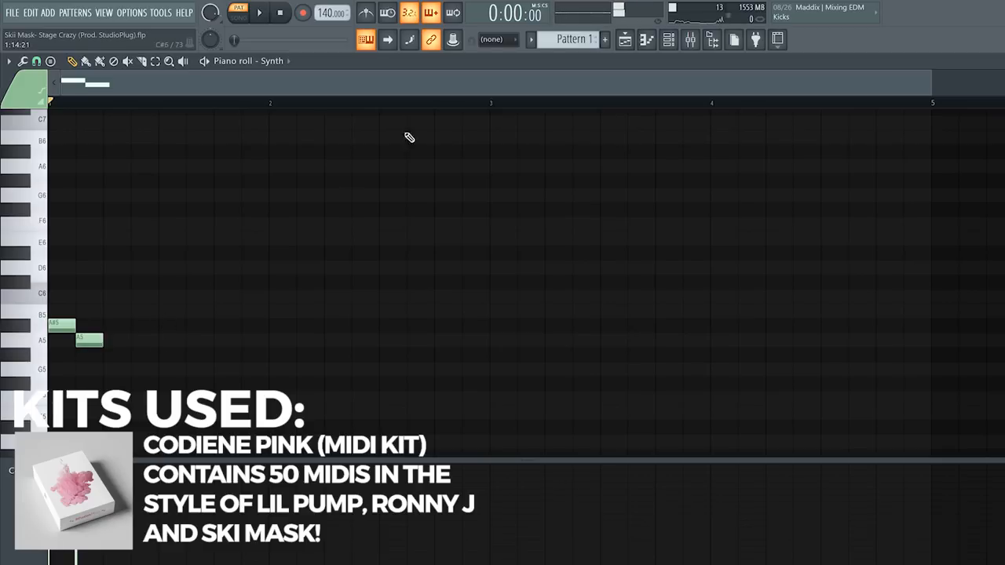
{"action": "left_click", "coordinate": [669, 40]}
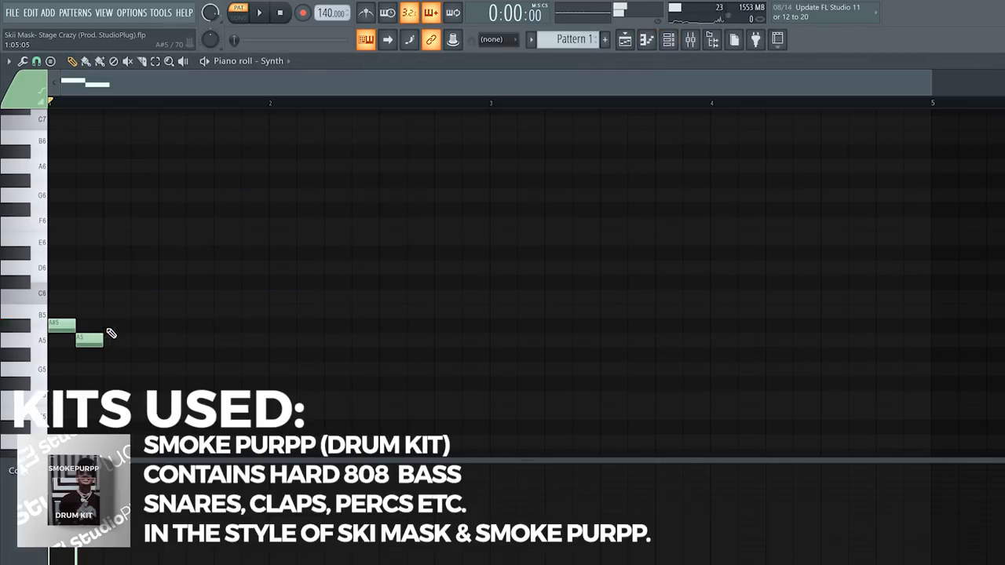
{"action": "left_click", "coordinate": [113, 325]}
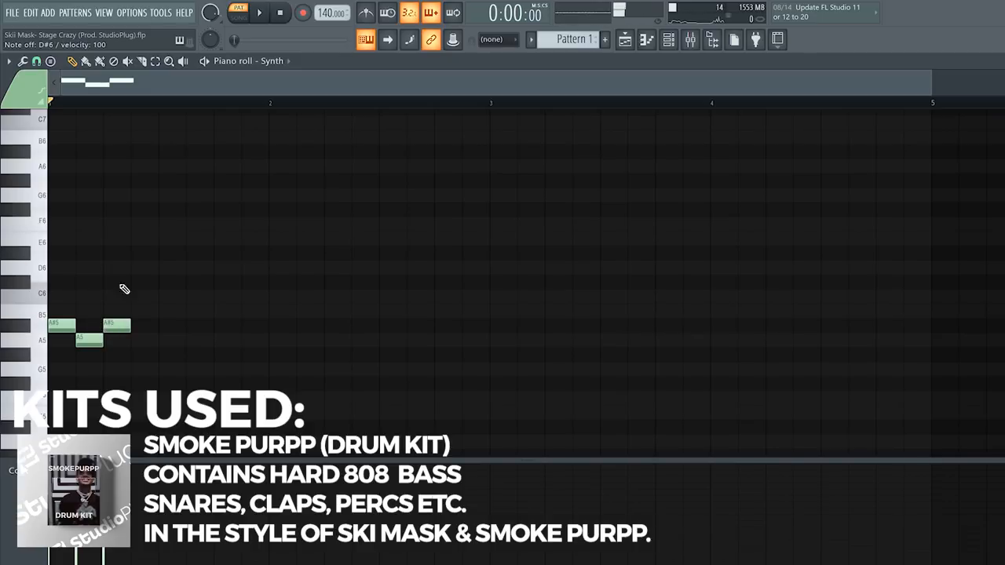
{"action": "left_click", "coordinate": [144, 252]}
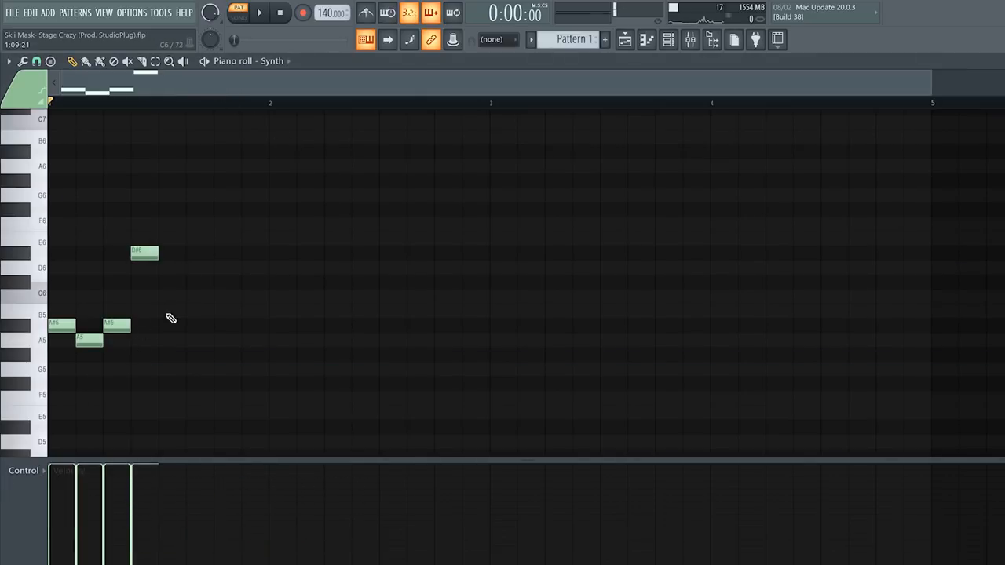
Step: Finish the phrase with more low notes and duplicate it to fill the pattern
{"action": "left_click", "coordinate": [171, 323]}
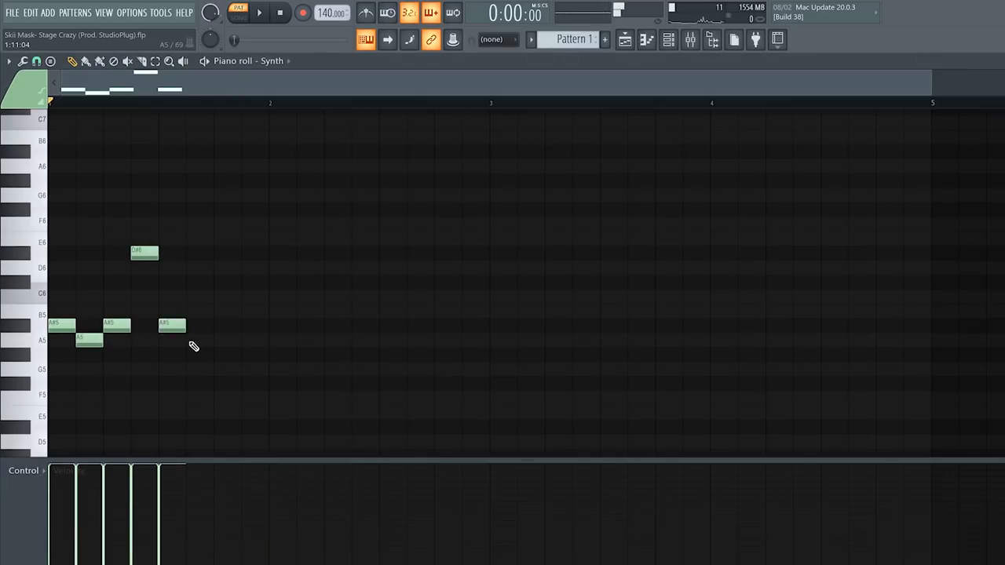
{"action": "left_click", "coordinate": [192, 339]}
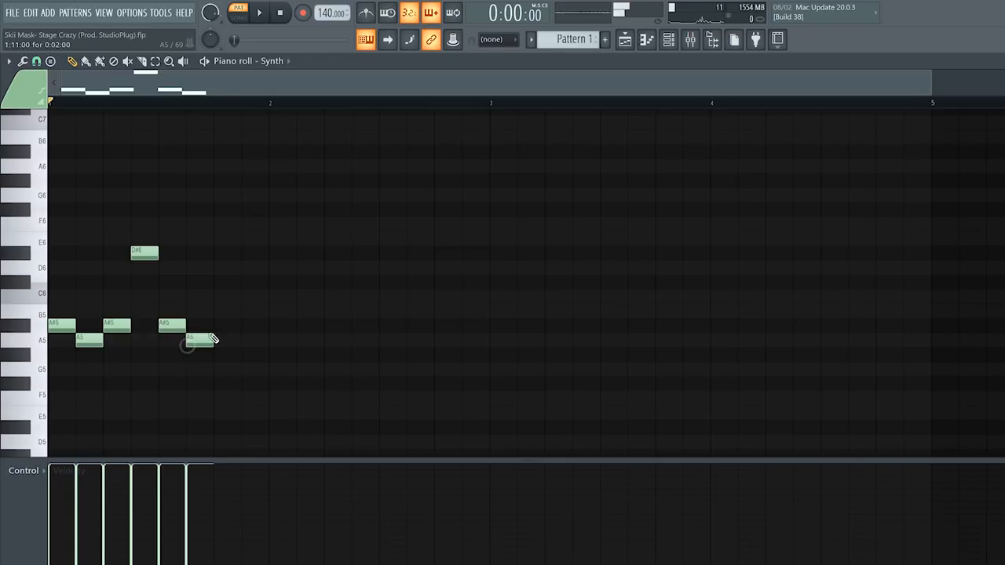
{"action": "left_click", "coordinate": [255, 266]}
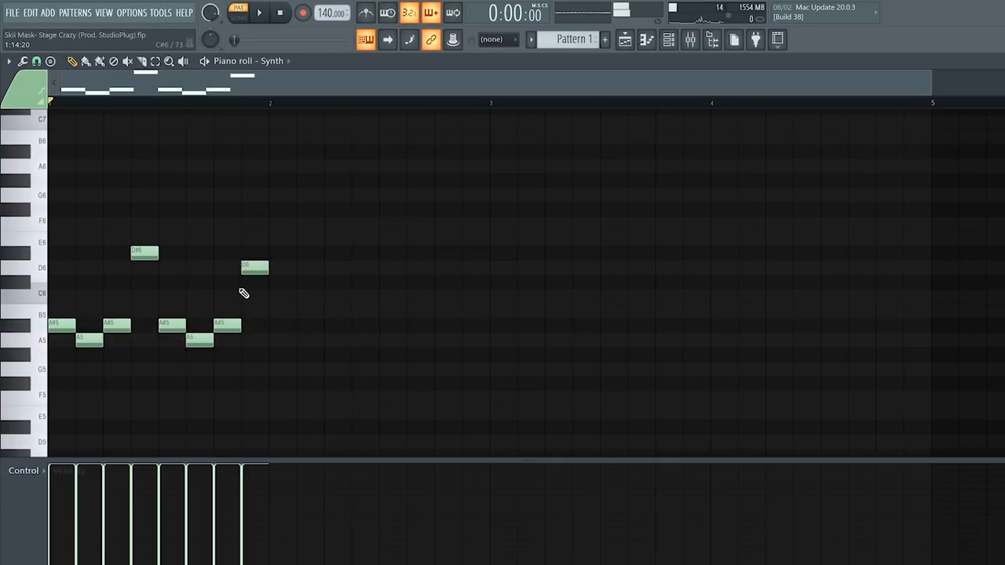
{"action": "left_click", "coordinate": [259, 12]}
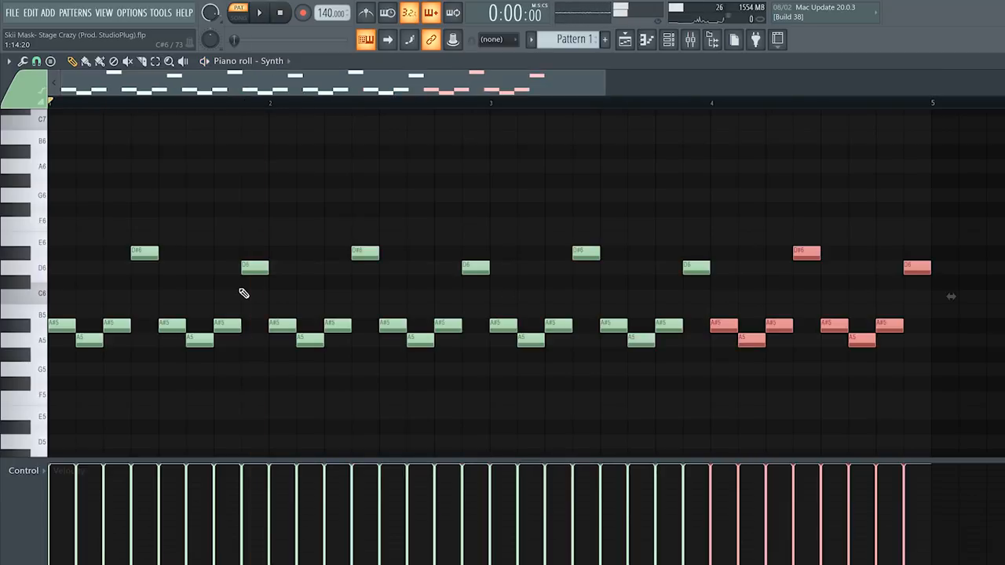
{"action": "left_click", "coordinate": [668, 39]}
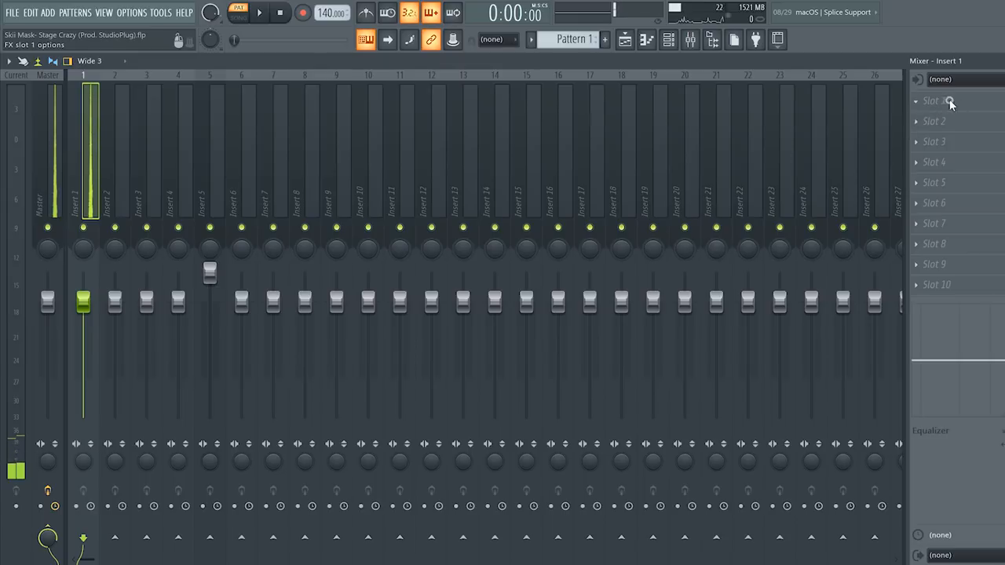
Step: Add Gross Beat with the 1/2 Speed preset to Insert 1's first effect slot
{"action": "left_click", "coordinate": [942, 100]}
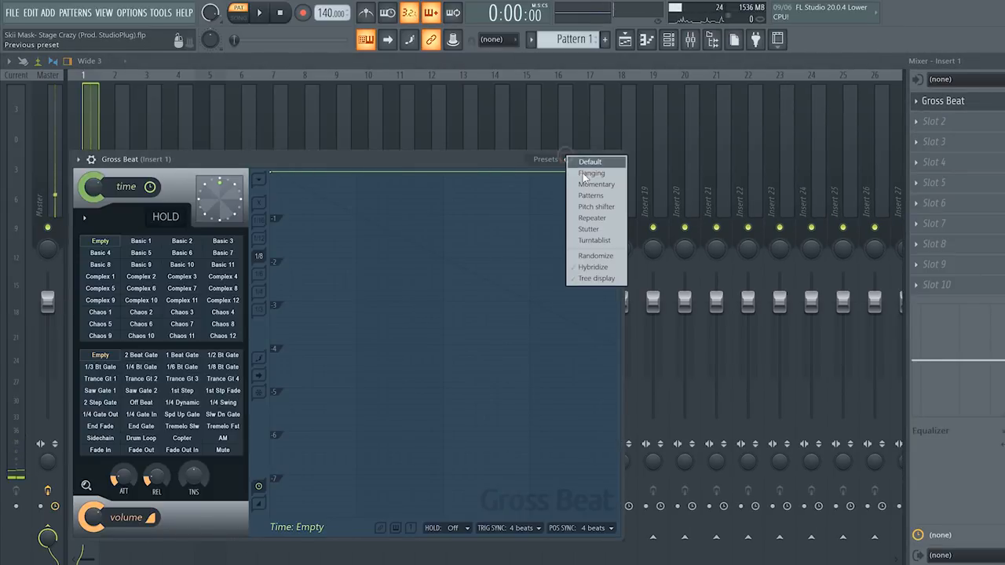
{"action": "left_click", "coordinate": [597, 183]}
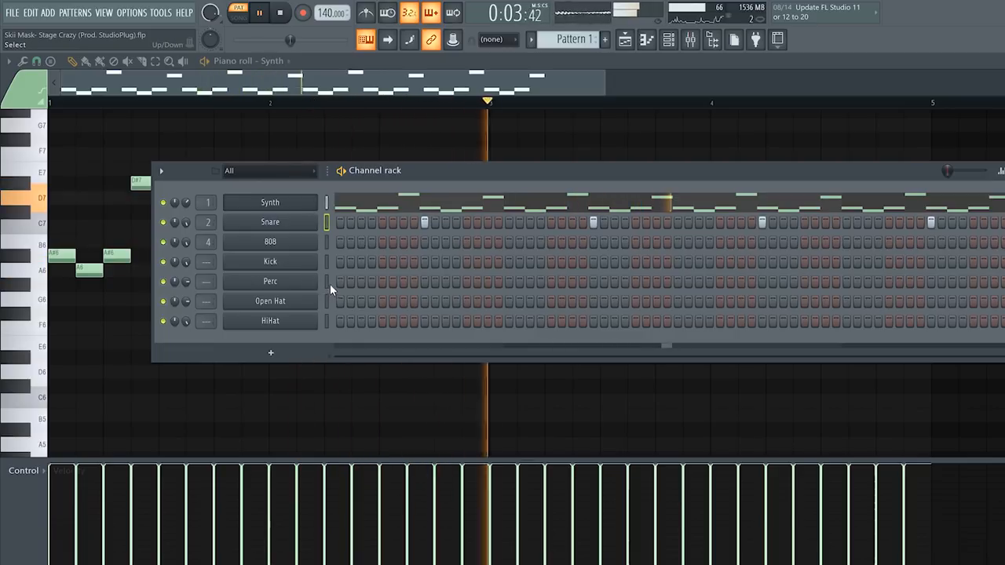
Step: Record a live hi-hat take into the HiHat channel during playback, then stop
{"action": "left_click", "coordinate": [301, 12]}
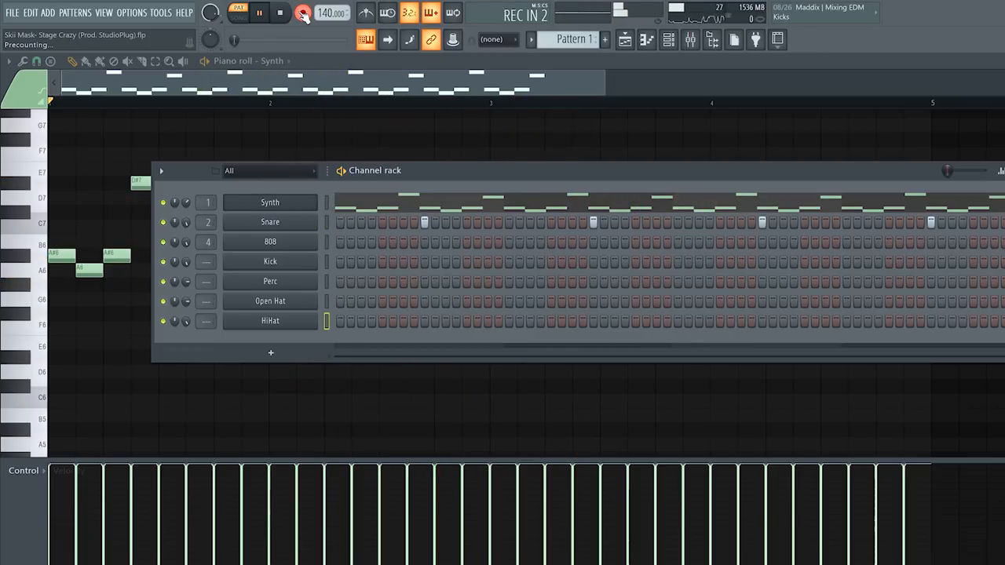
{"action": "left_click", "coordinate": [238, 12]}
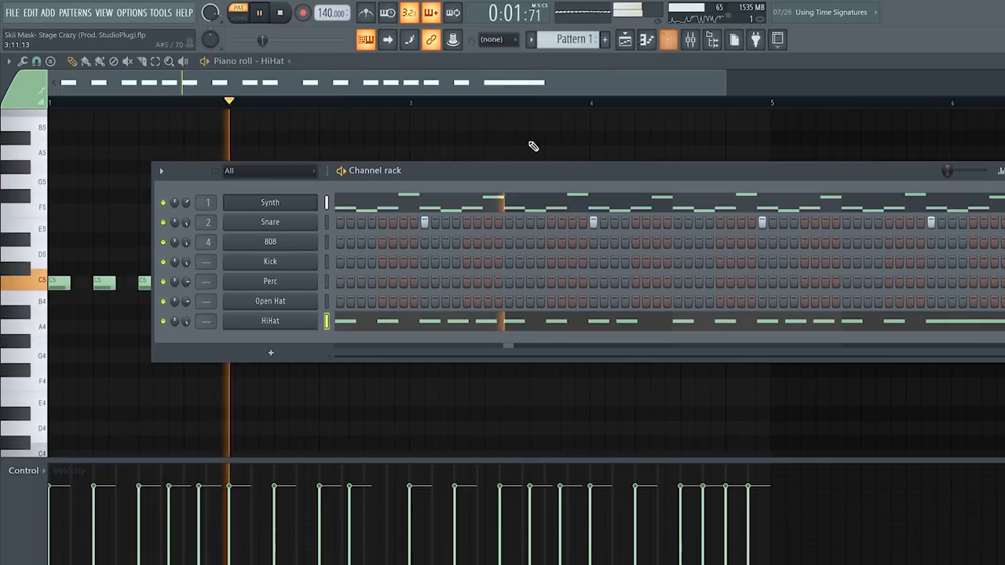
{"action": "left_click", "coordinate": [279, 13]}
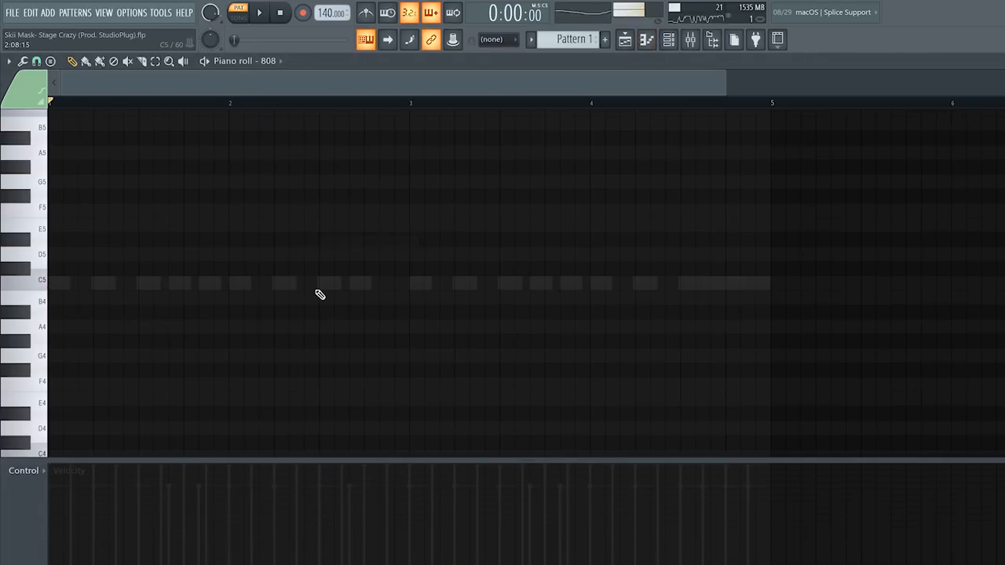
Step: Record the 808 bass line, stop, then record the kick hits on the Kick channel
{"action": "left_click", "coordinate": [302, 12]}
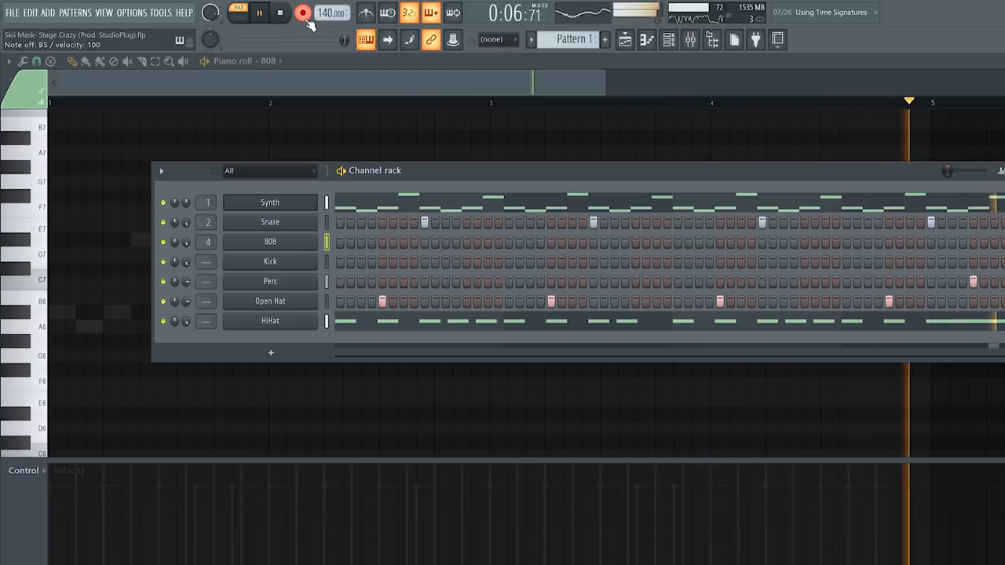
{"action": "left_click", "coordinate": [279, 12]}
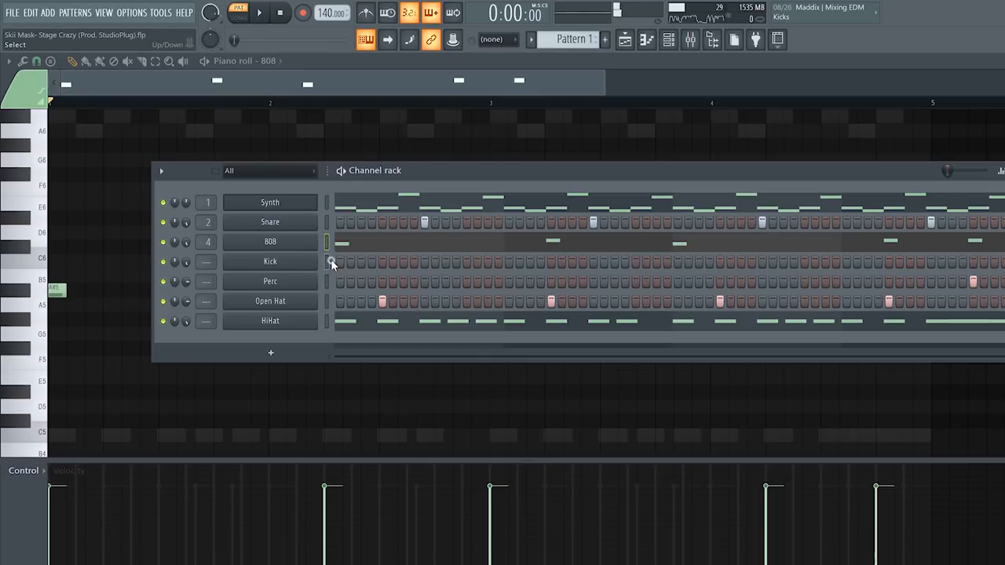
{"action": "left_click", "coordinate": [301, 12]}
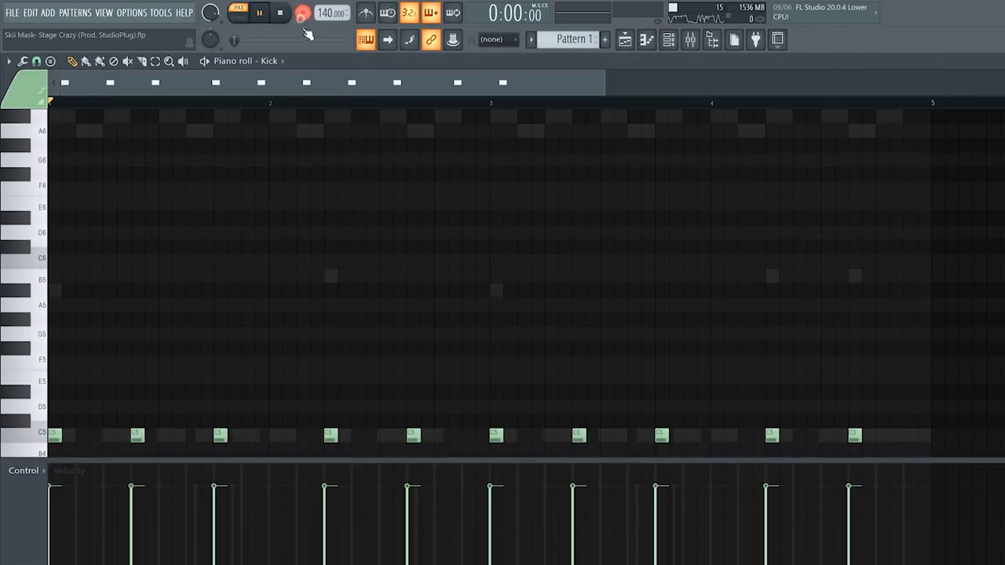
Step: Show the Playlist with Pattern 1 while the fully programmed channel rack plays
{"action": "left_click", "coordinate": [259, 12]}
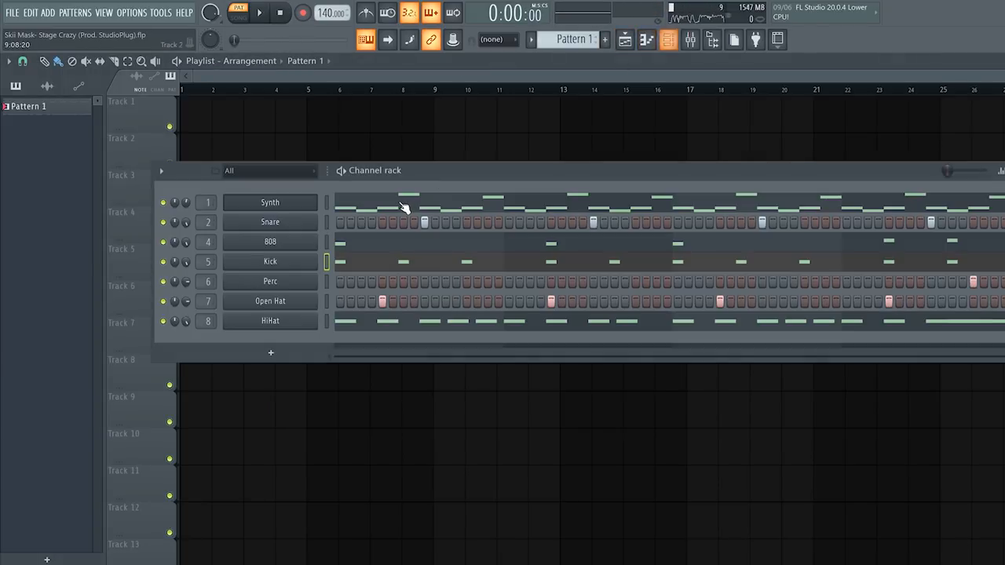
{"action": "left_click", "coordinate": [261, 12]}
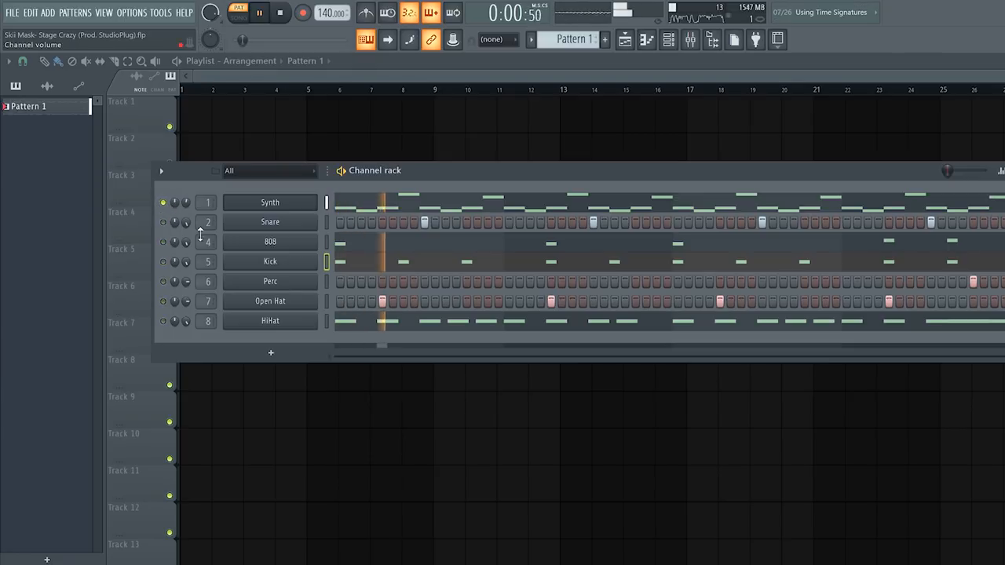